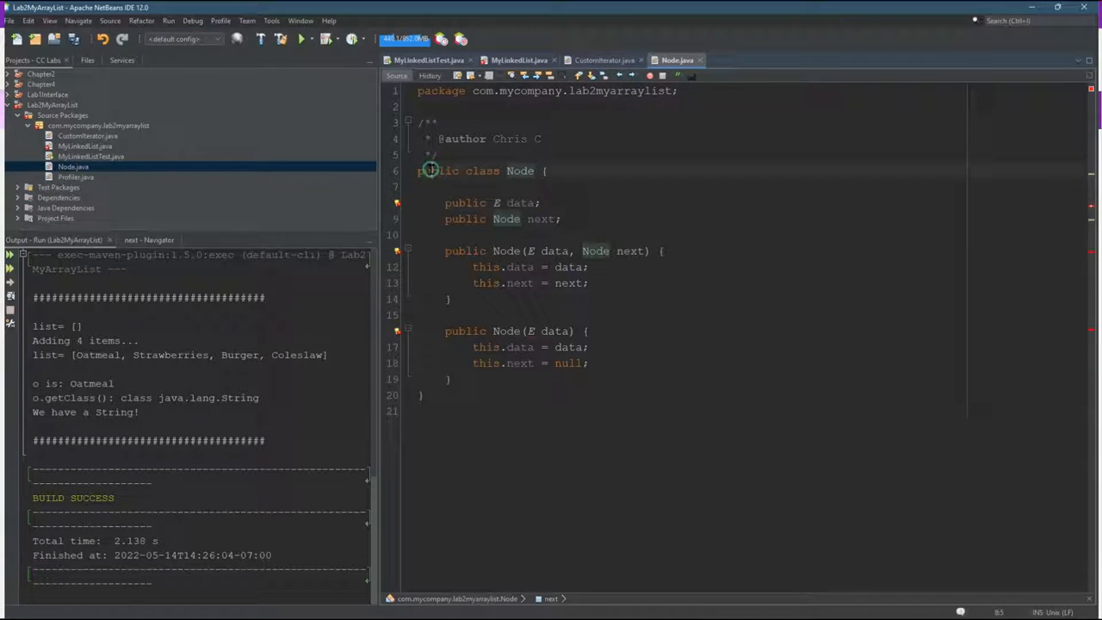
Declare the standalone Node class generic as Node<E>, then select MyLinkedList's inner Node class.
double_click(437, 171)
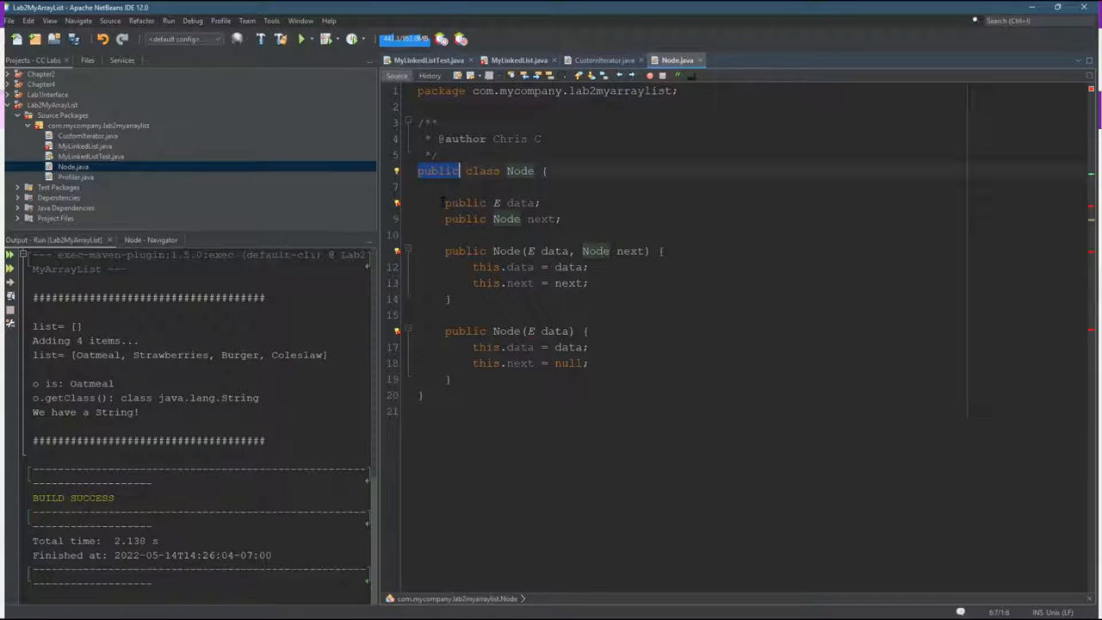
drag(444, 203, 558, 218)
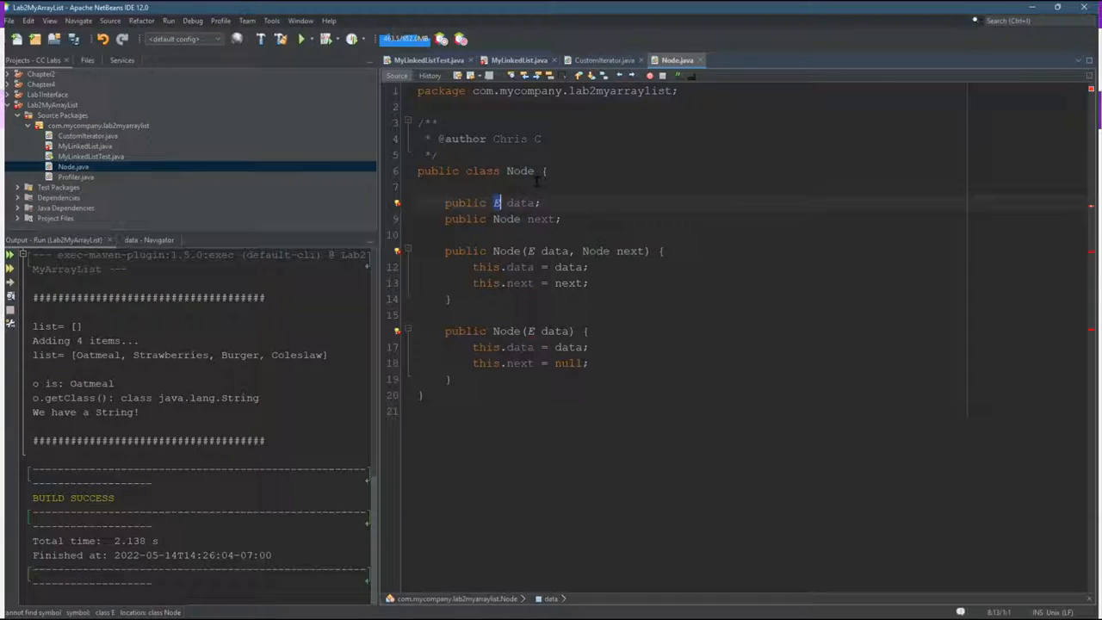
text(<)
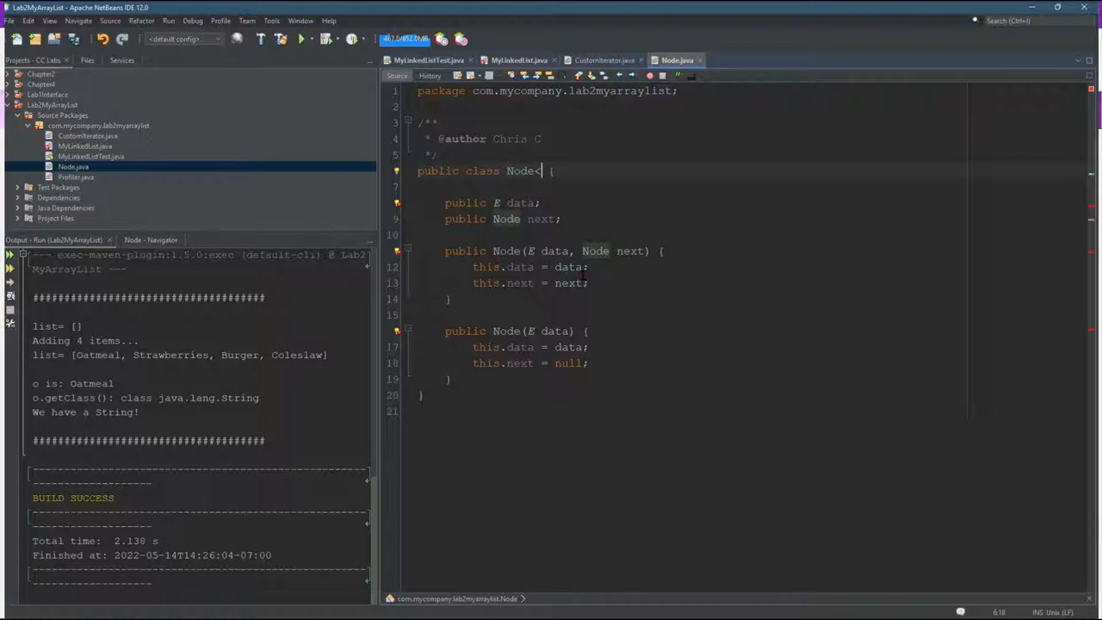
text(E>)
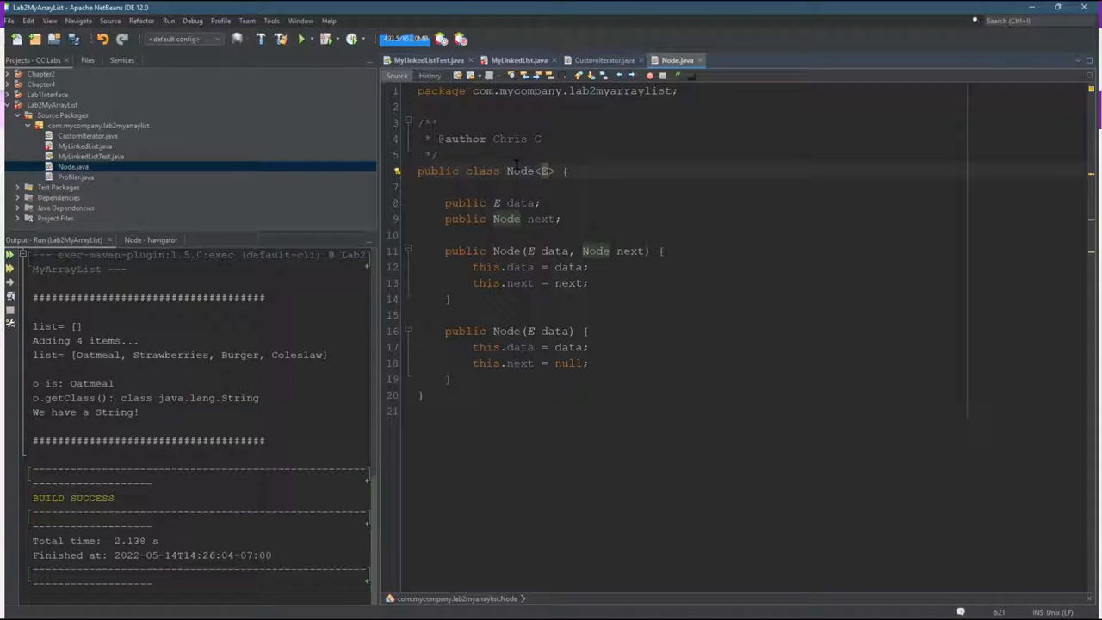
double_click(542, 170)
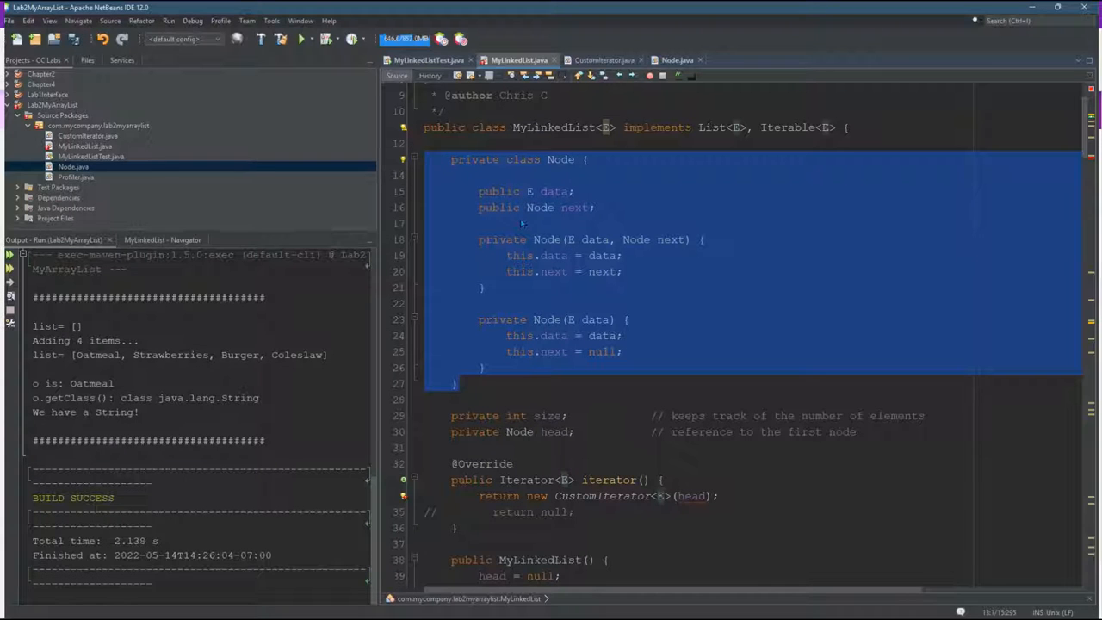
Comment out the private inner Node classes in MyLinkedList.java and CustomIterator.java with Ctrl+/.
key(ctrl+/)
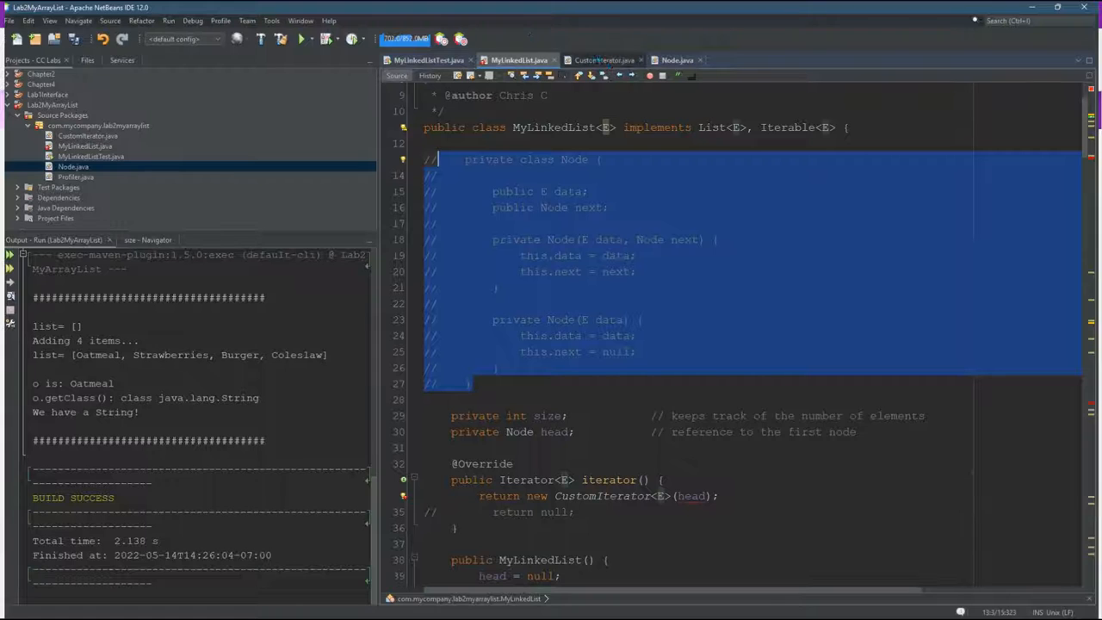
click(599, 61)
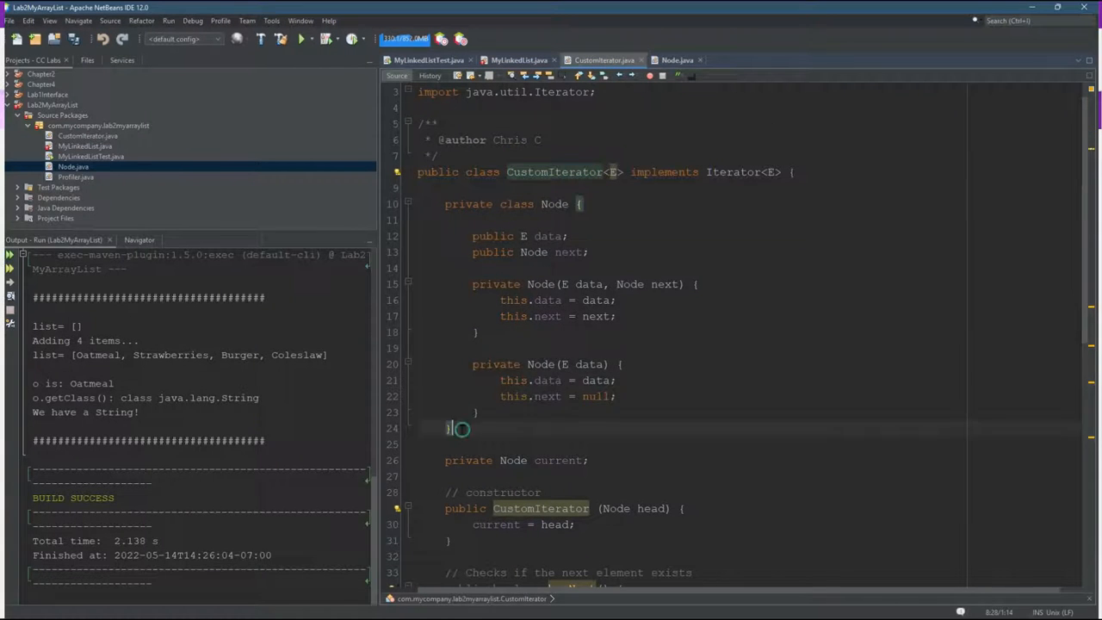
key(ctrl+/)
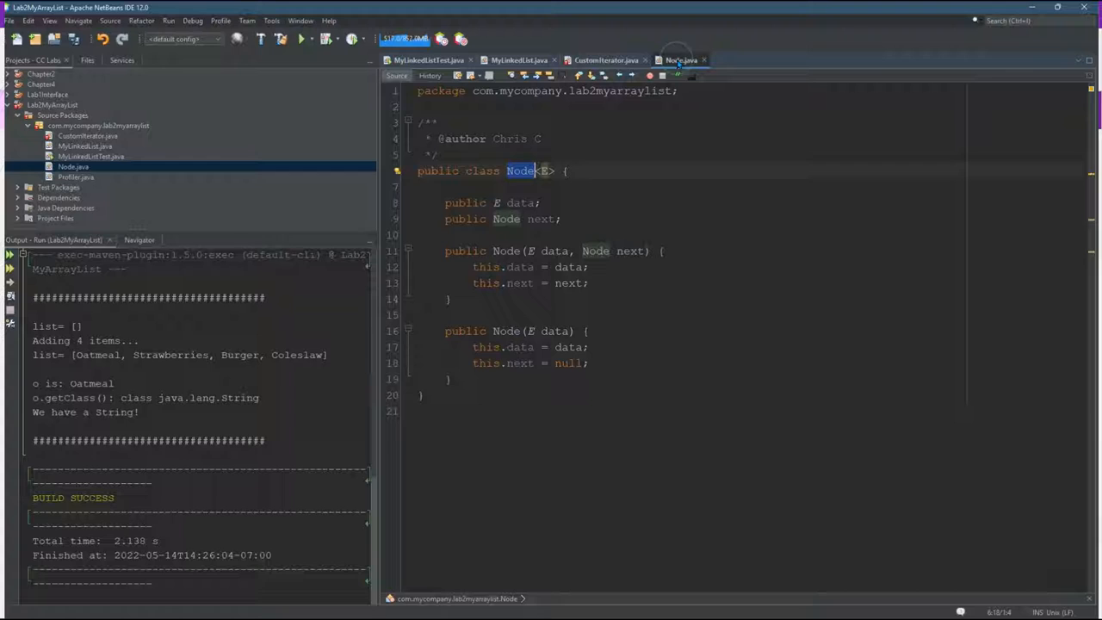
click(605, 60)
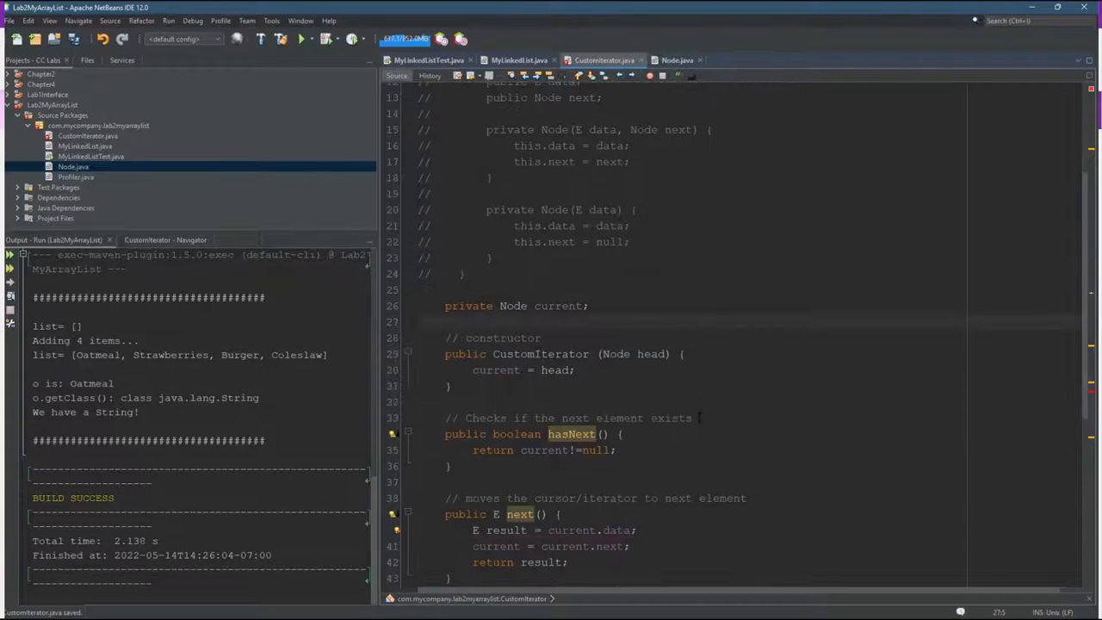
Type the 'private Node current;' field as Node<E>, checking Node.java's generic declaration.
scroll(down, 3)
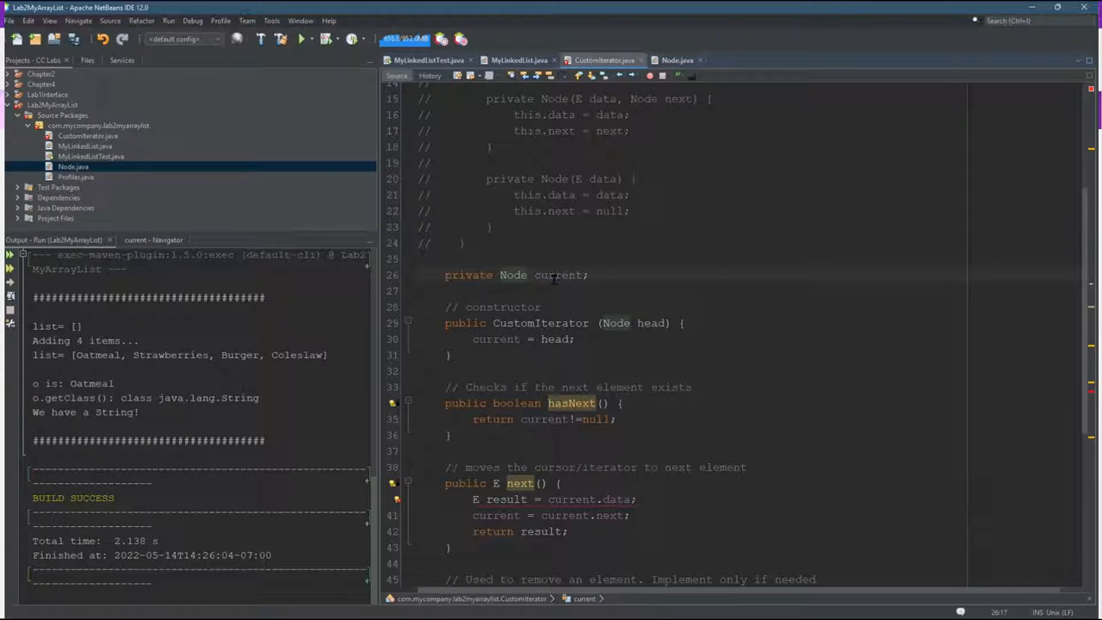
text(<)
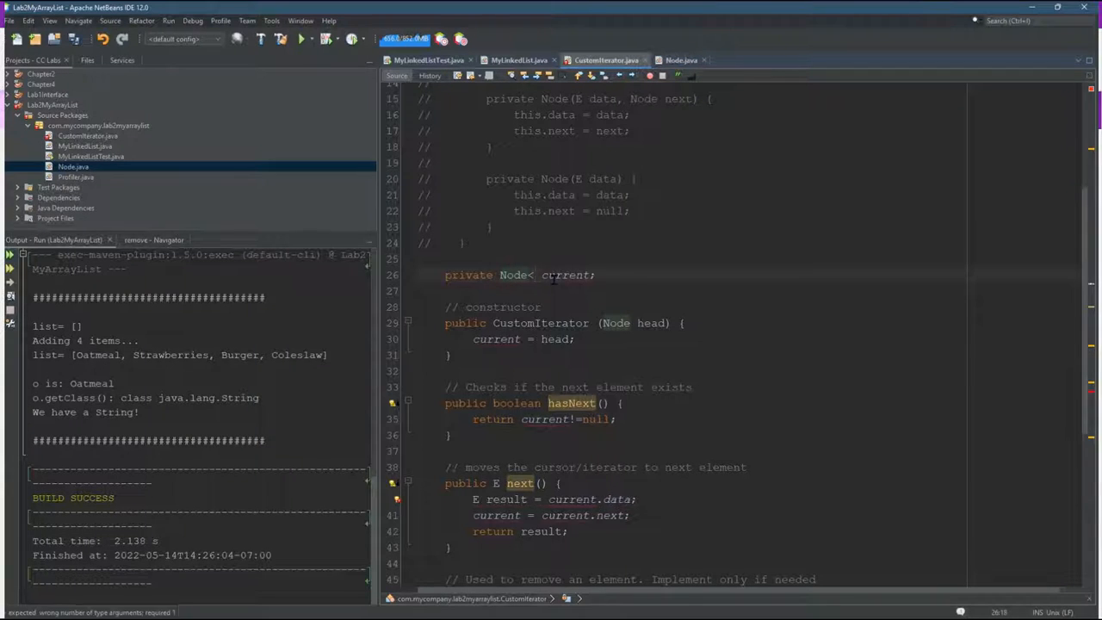
text(E>)
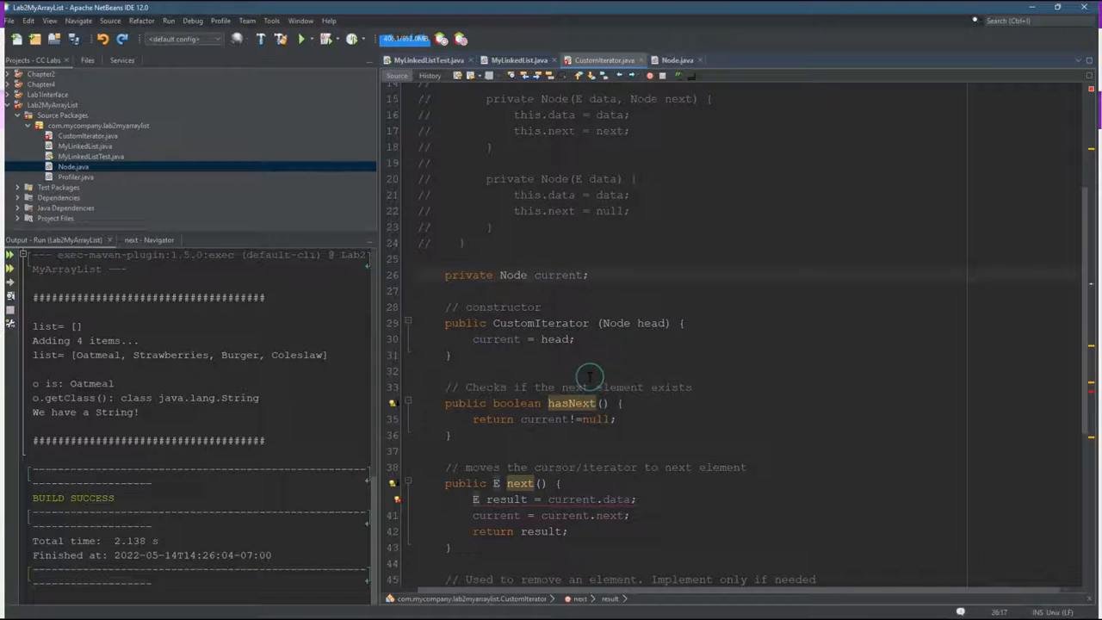
text(<E>)
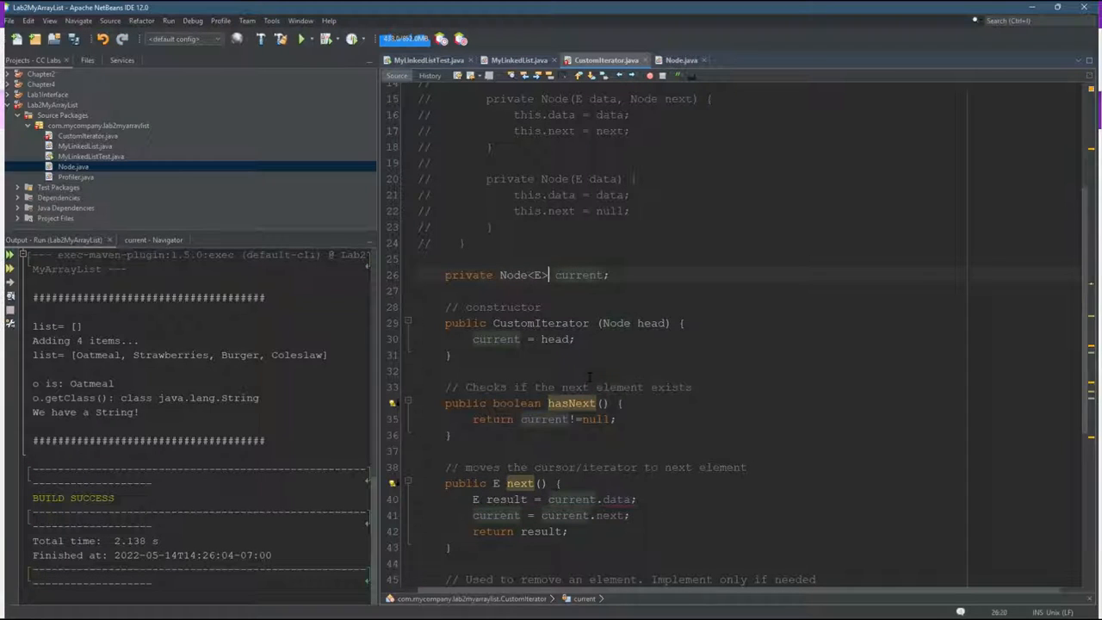
click(682, 58)
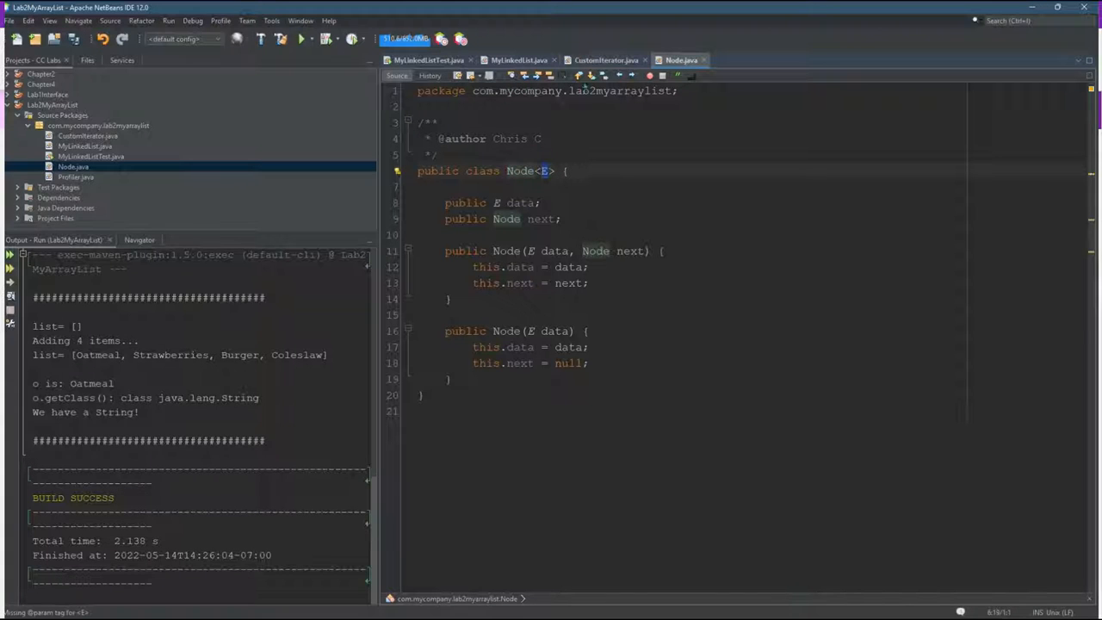
Review the Node<E> current field in CustomIterator.java and return to MyLinkedList.java.
click(606, 60)
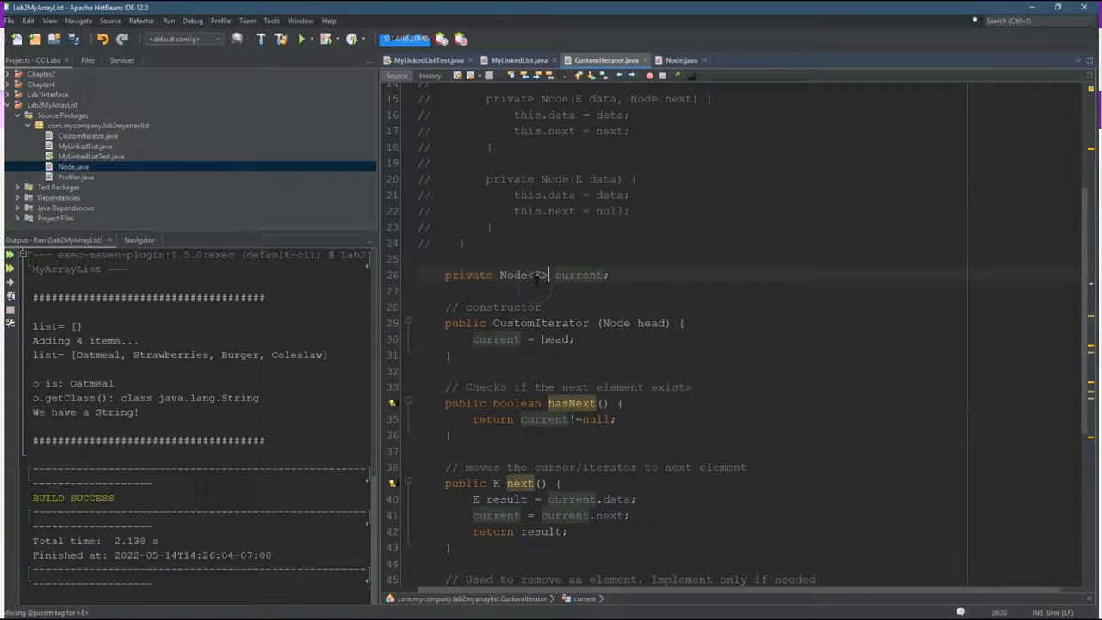
click(537, 275)
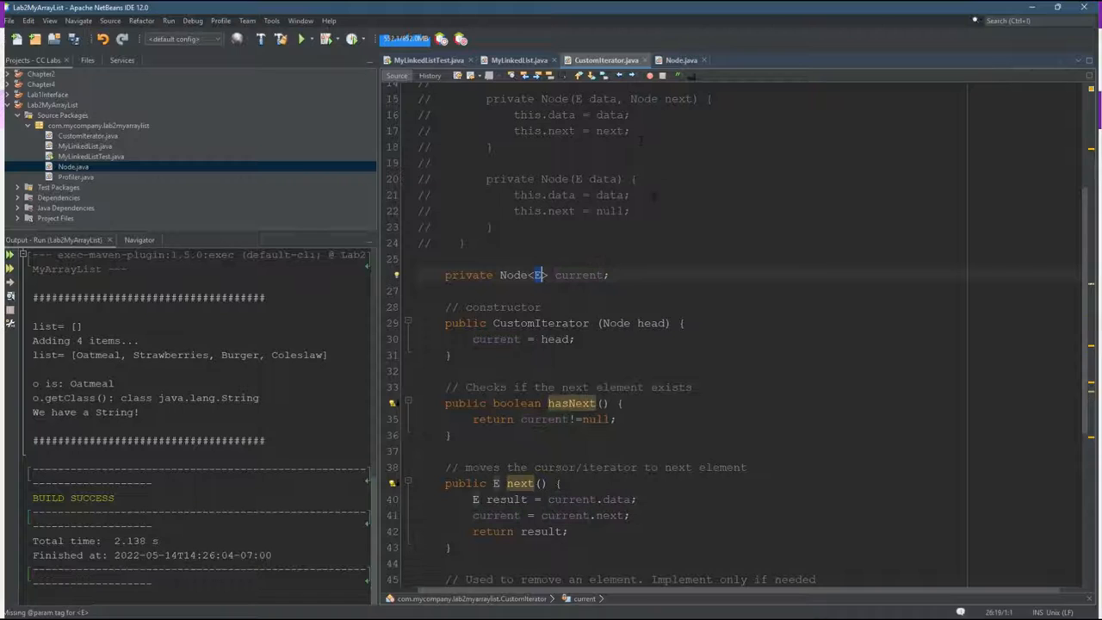
click(571, 338)
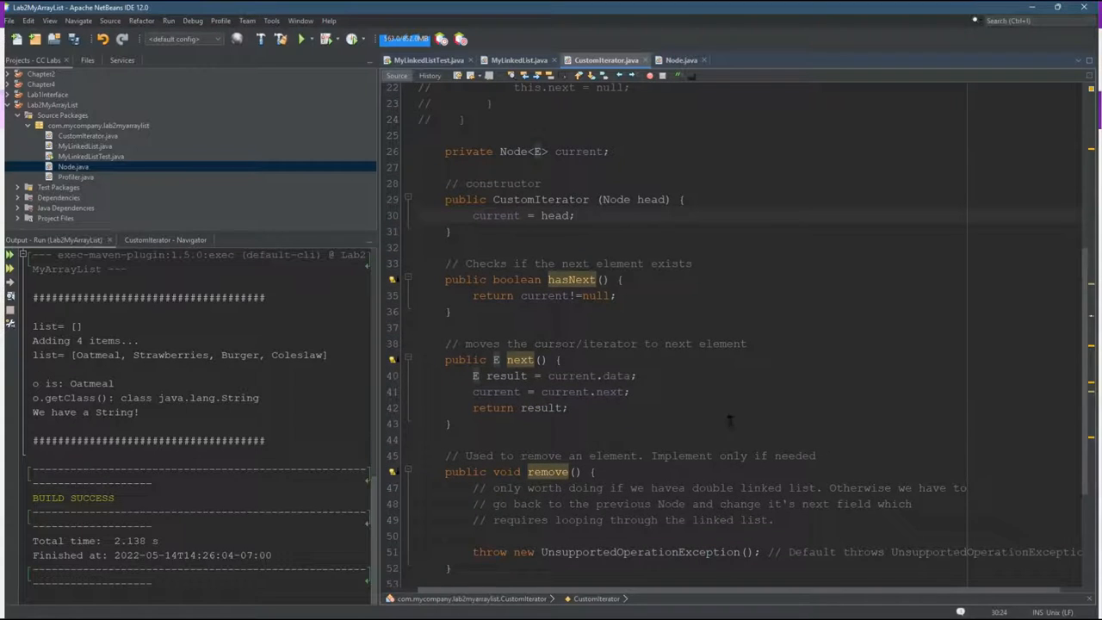
click(516, 59)
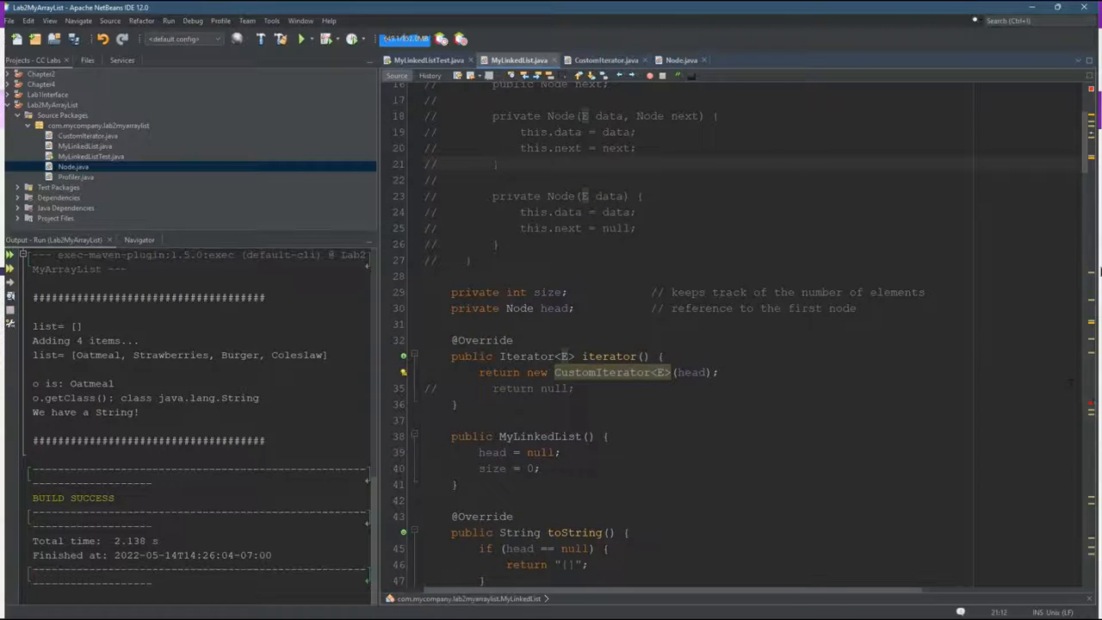
Change getNode's return type from raw Node to Node<E> in MyLinkedList.java.
scroll(down, 3)
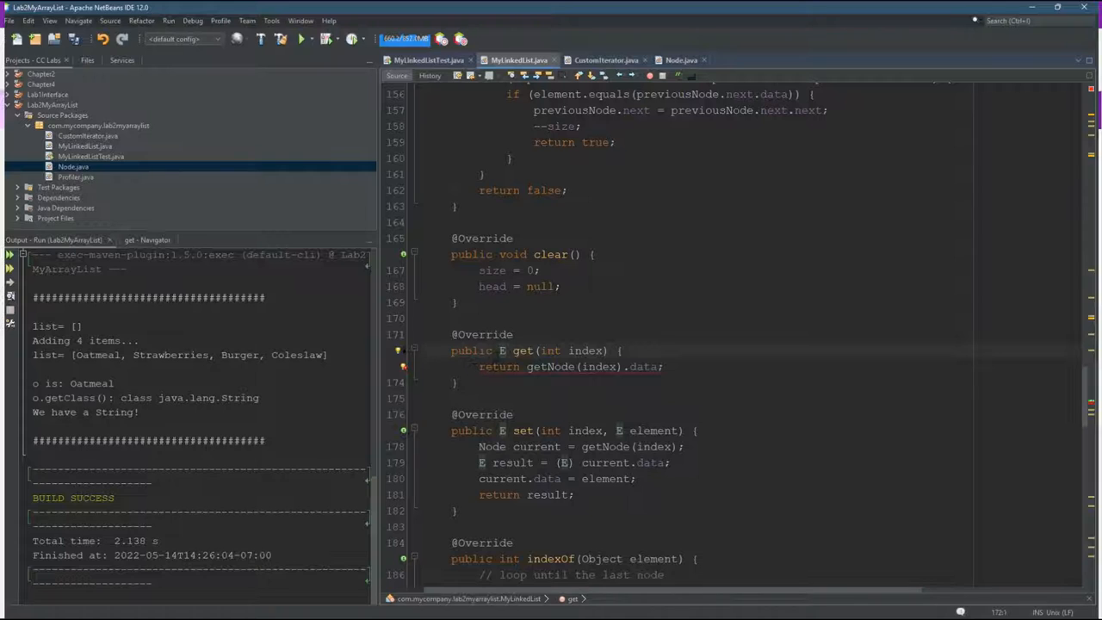
double_click(551, 365)
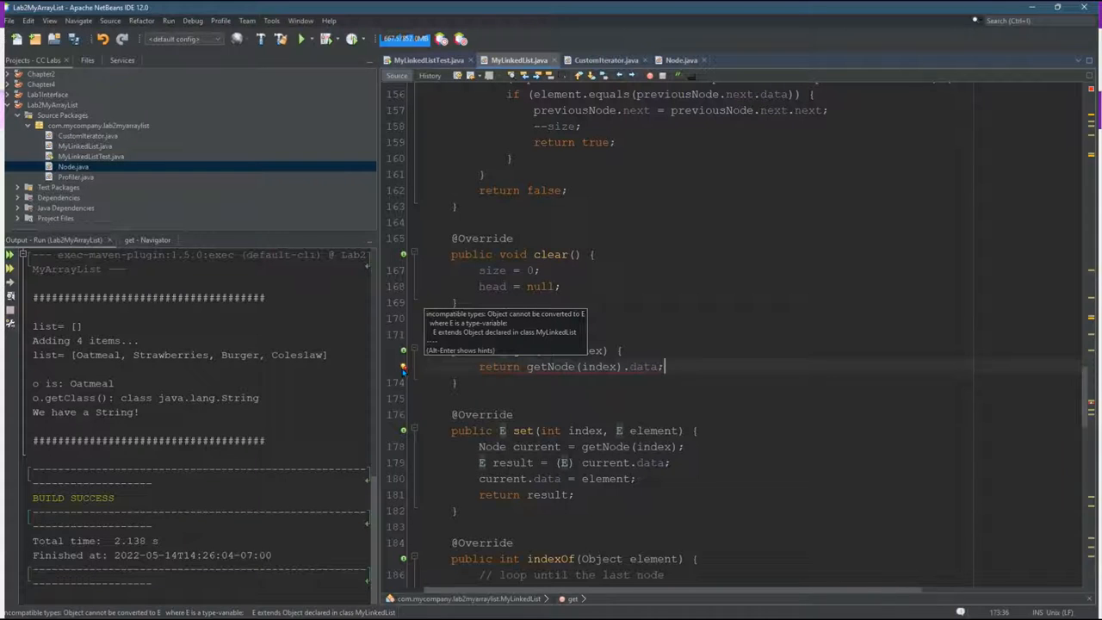
mouse_move(551, 351)
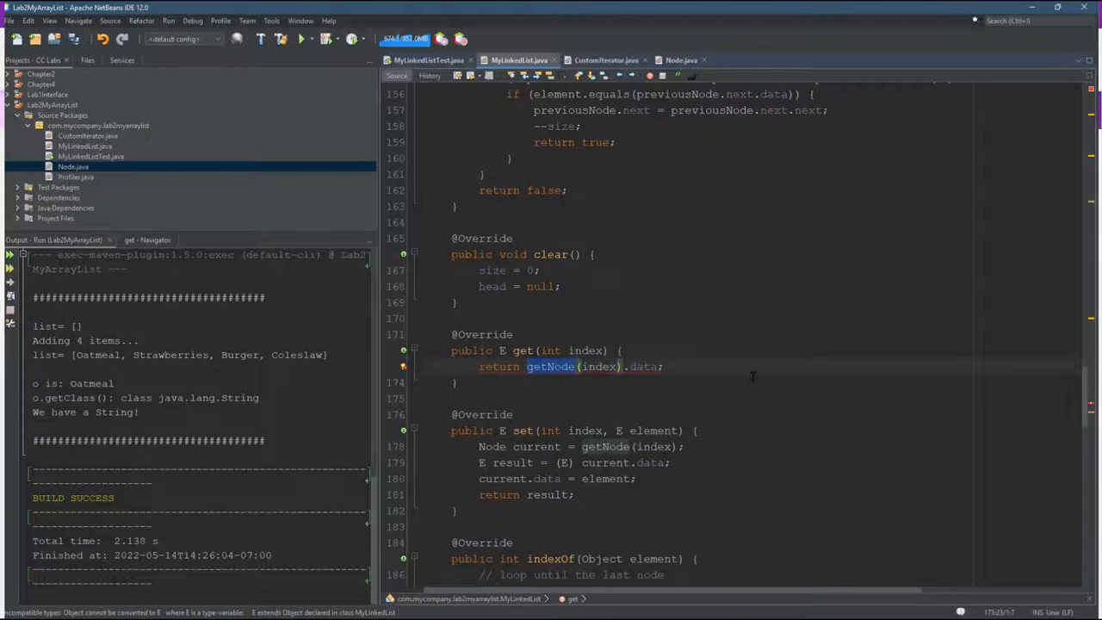
right_click(549, 365)
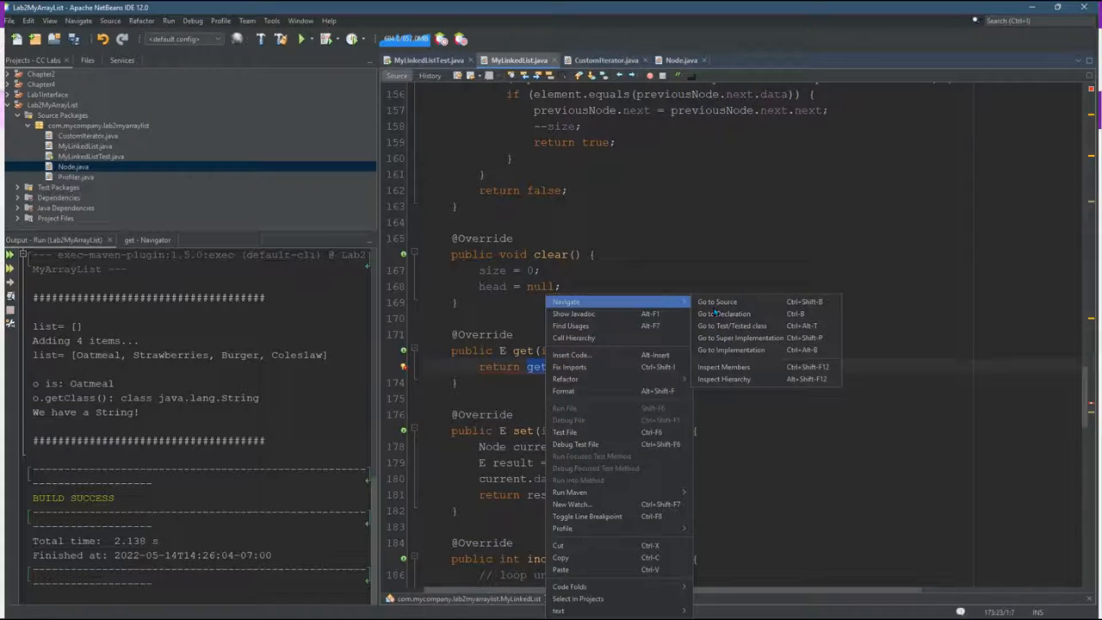
click(716, 301)
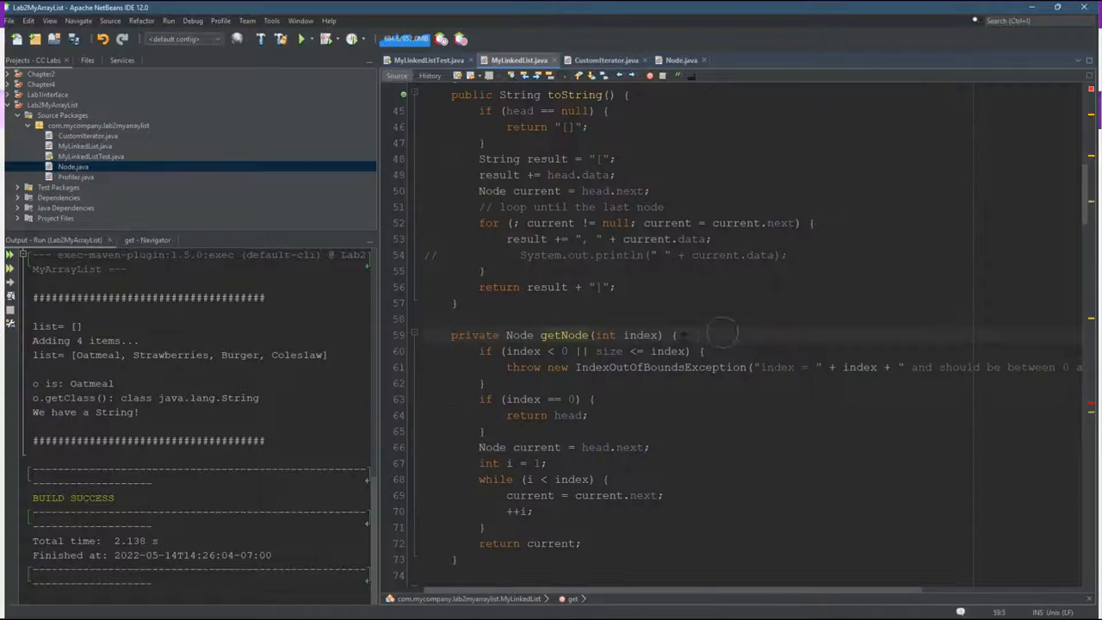
click(533, 334)
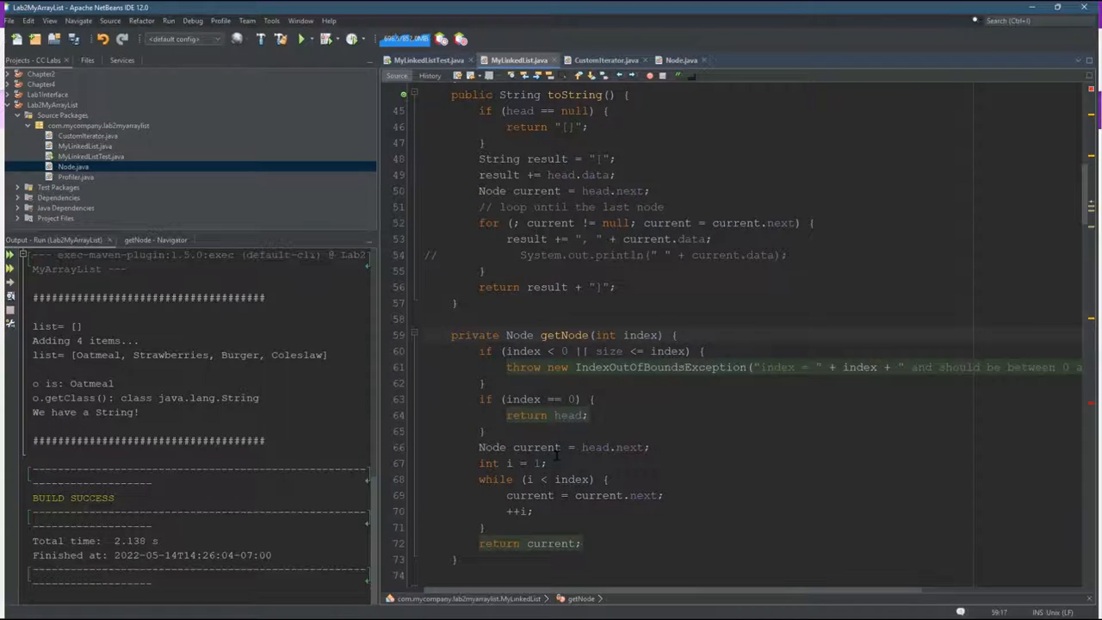
text(<E>)
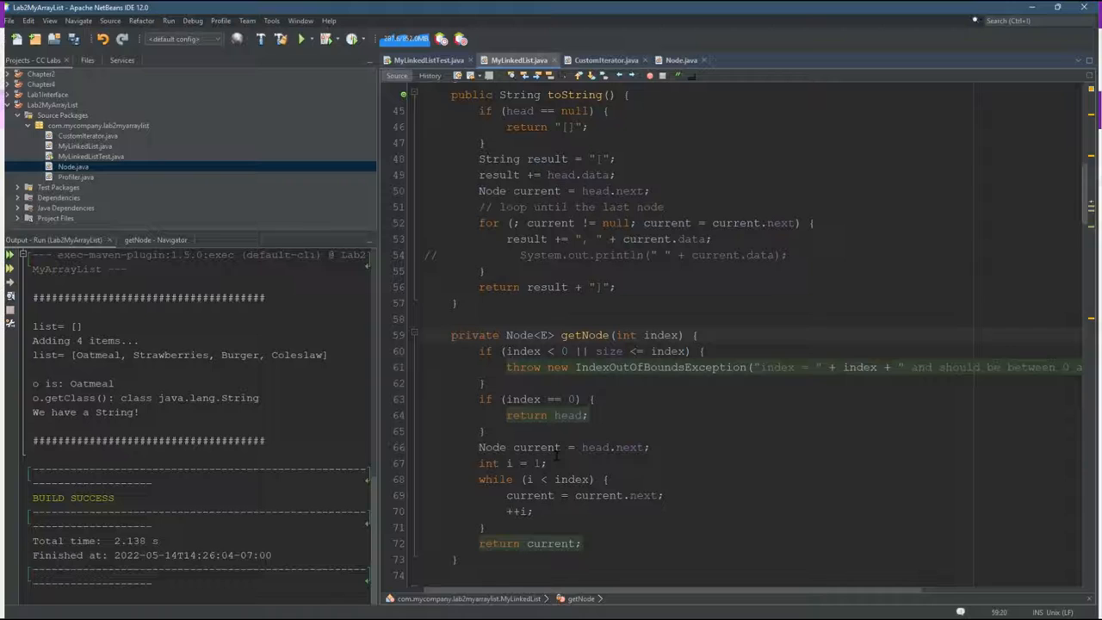
click(558, 334)
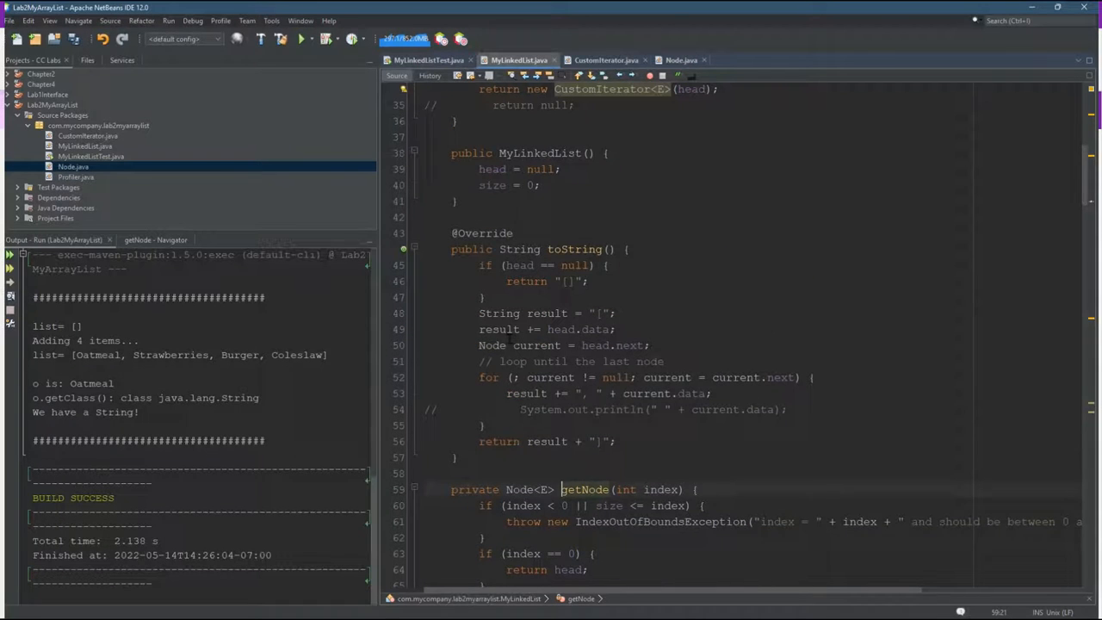
Run Find Usages on the Node type over the current project scope.
triple_click(565, 345)
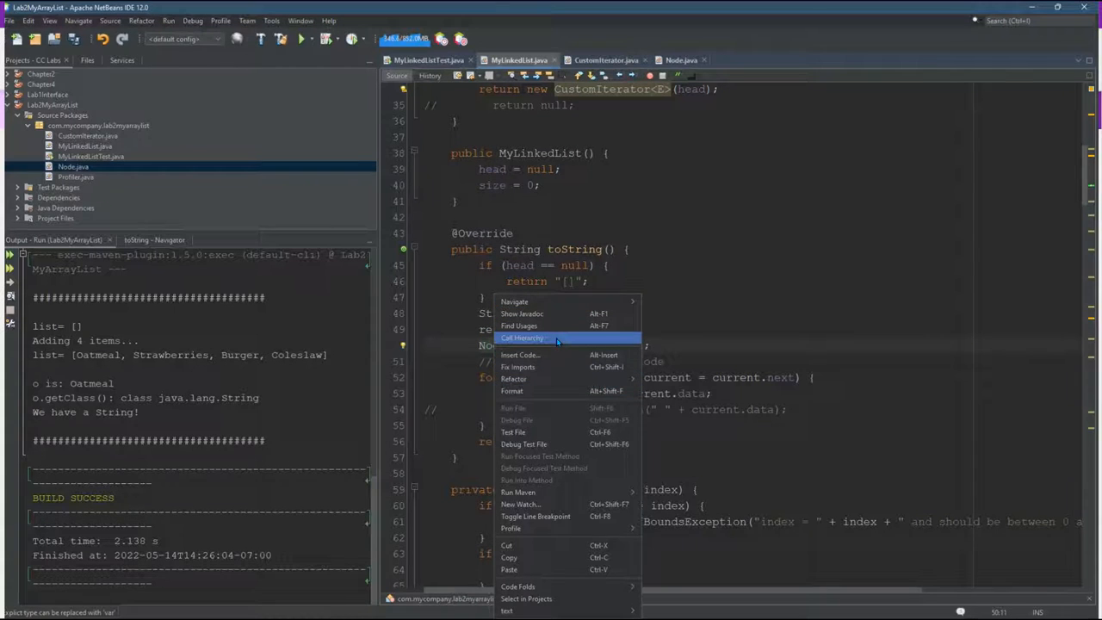
mouse_move(520, 326)
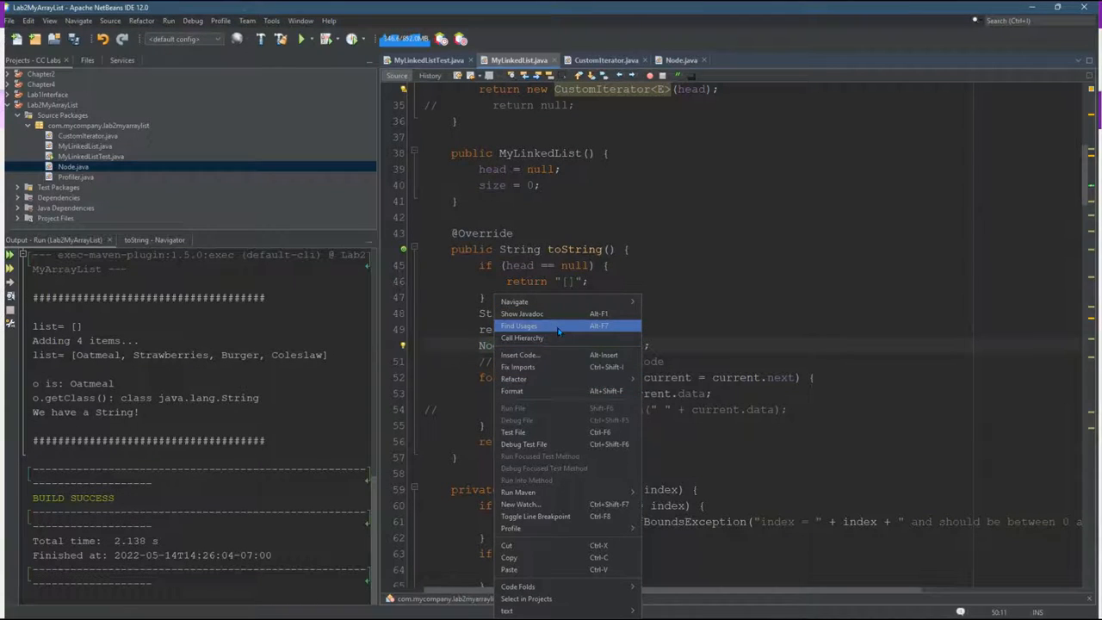
click(518, 325)
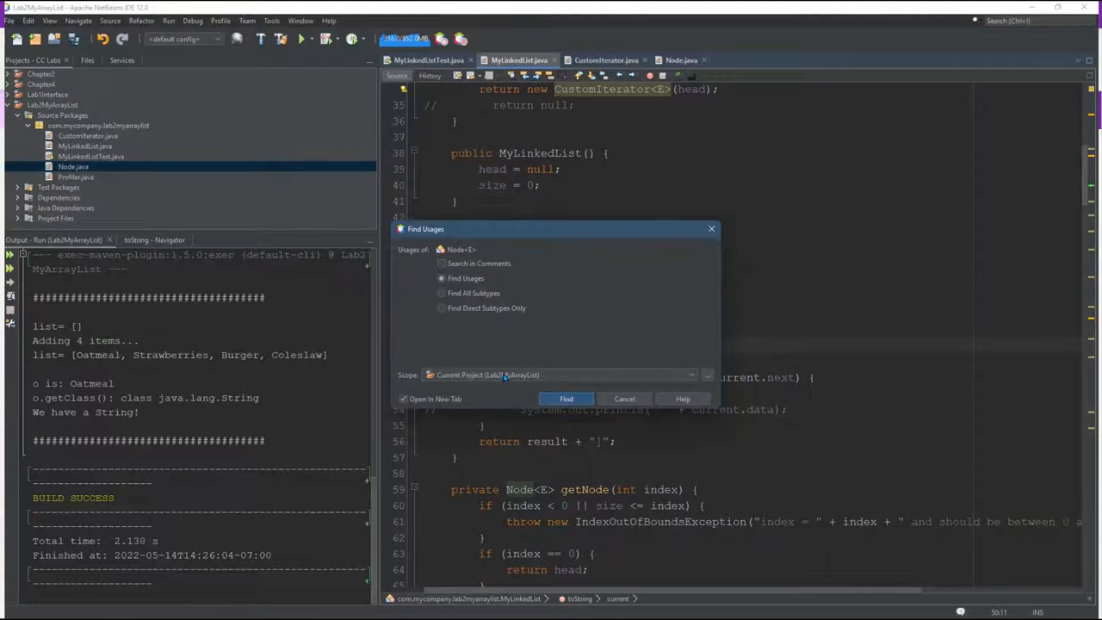
click(564, 399)
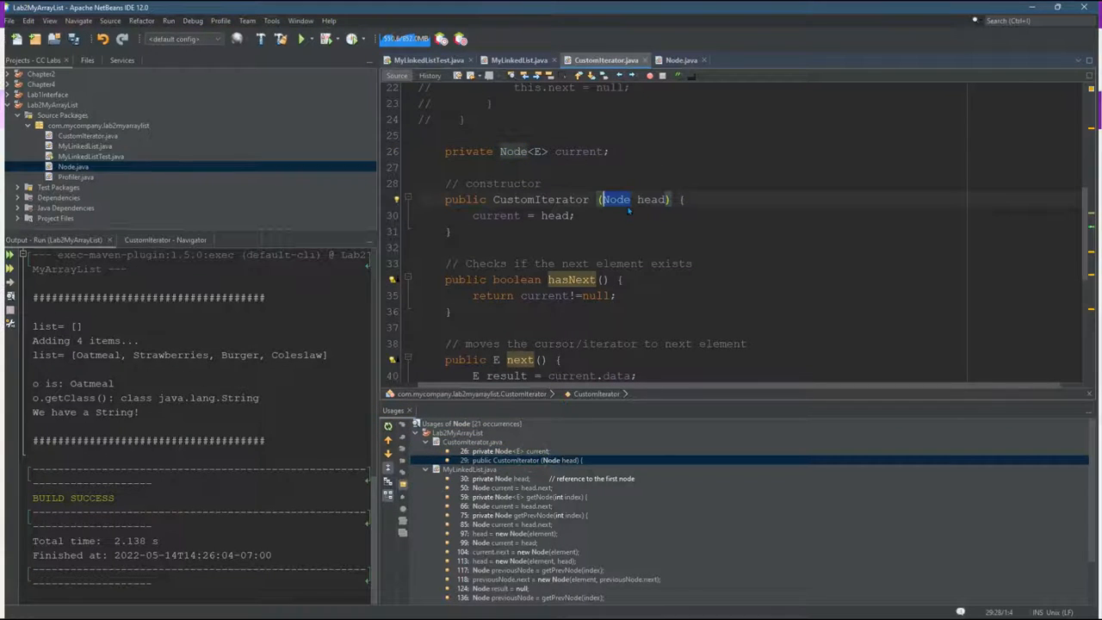
Paste <E> so CustomIterator's constructor takes a Node<E> head parameter.
key(ctrl+v)
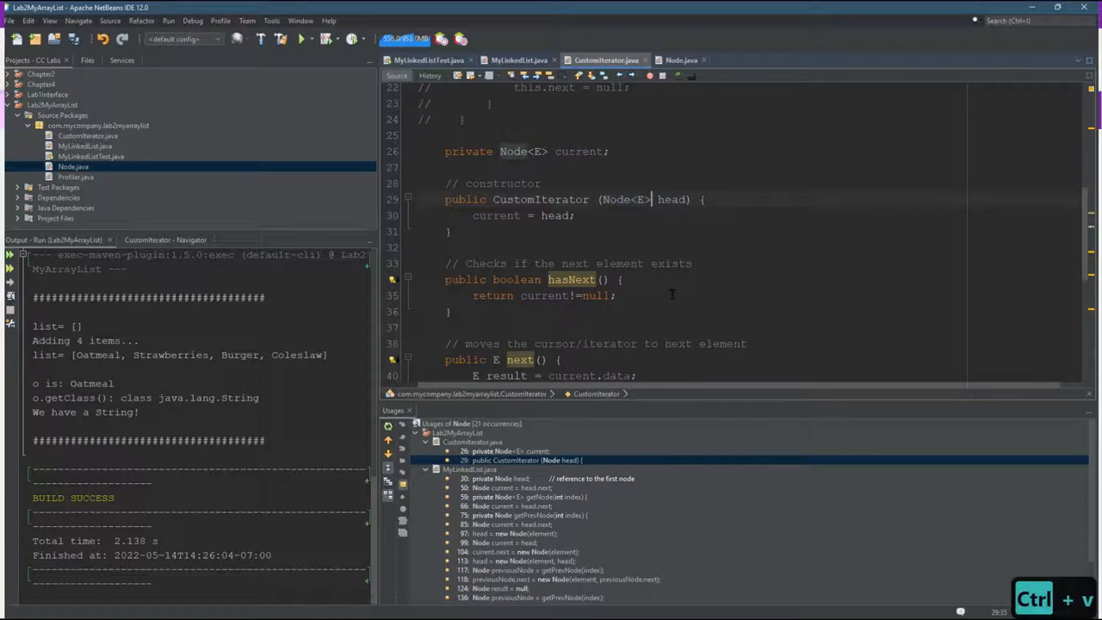
click(516, 478)
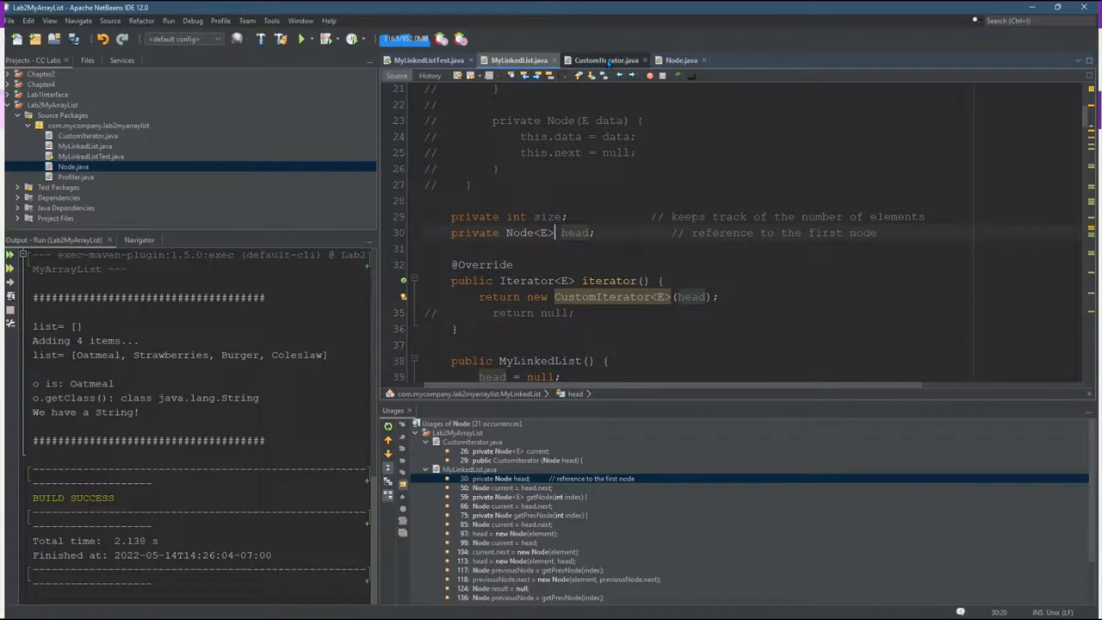
click(606, 60)
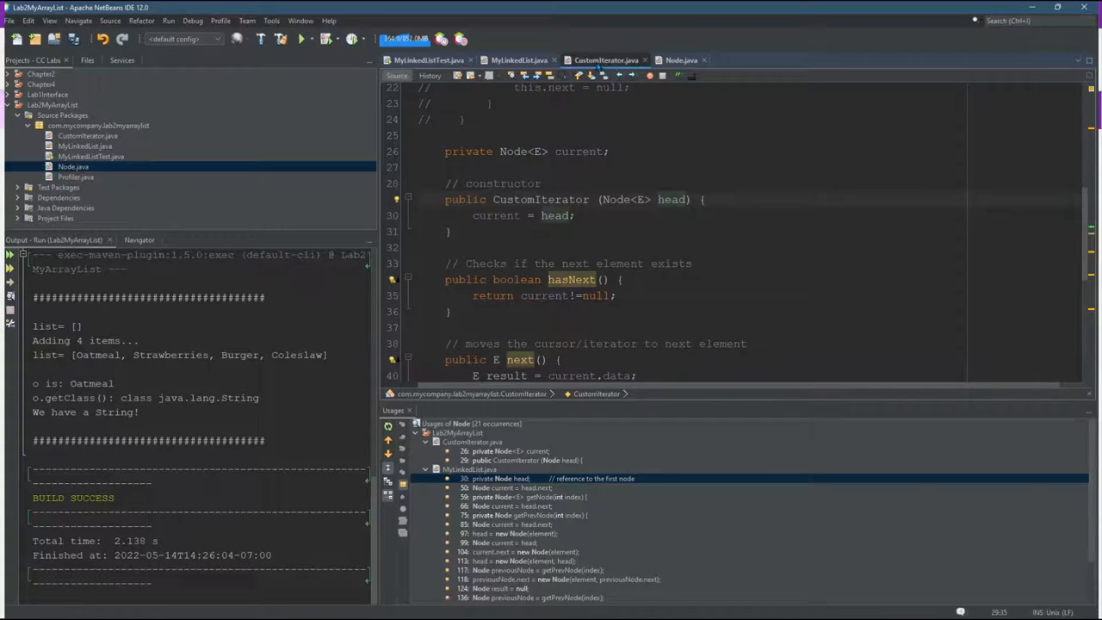
click(517, 60)
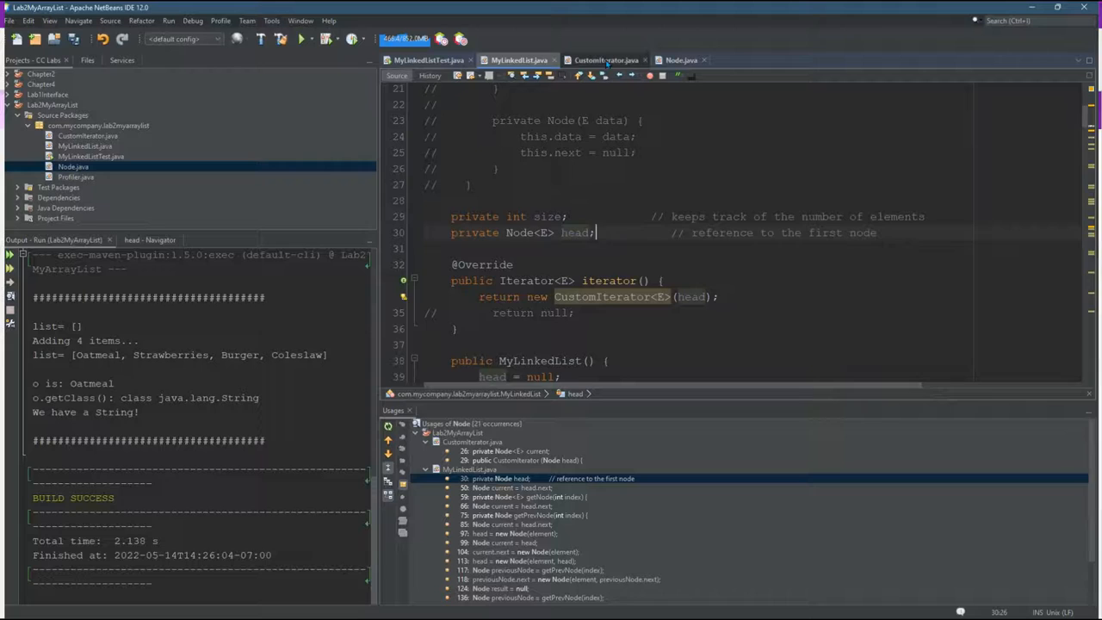
Compare MyLinkedList's Node<E> head with CustomIterator and select the iterator method name.
click(606, 60)
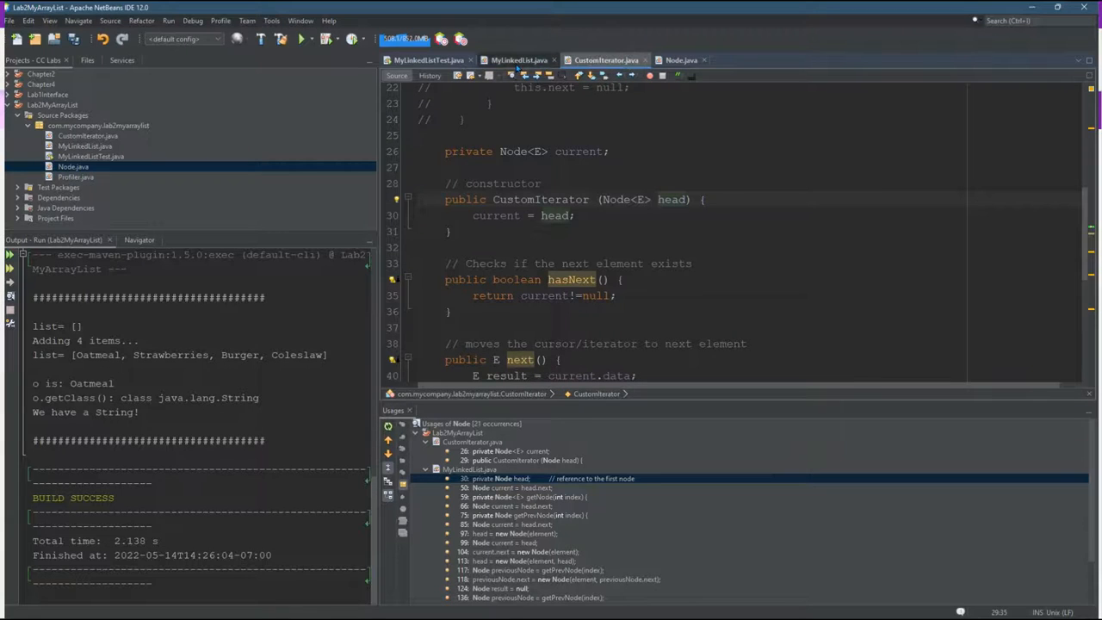
click(516, 58)
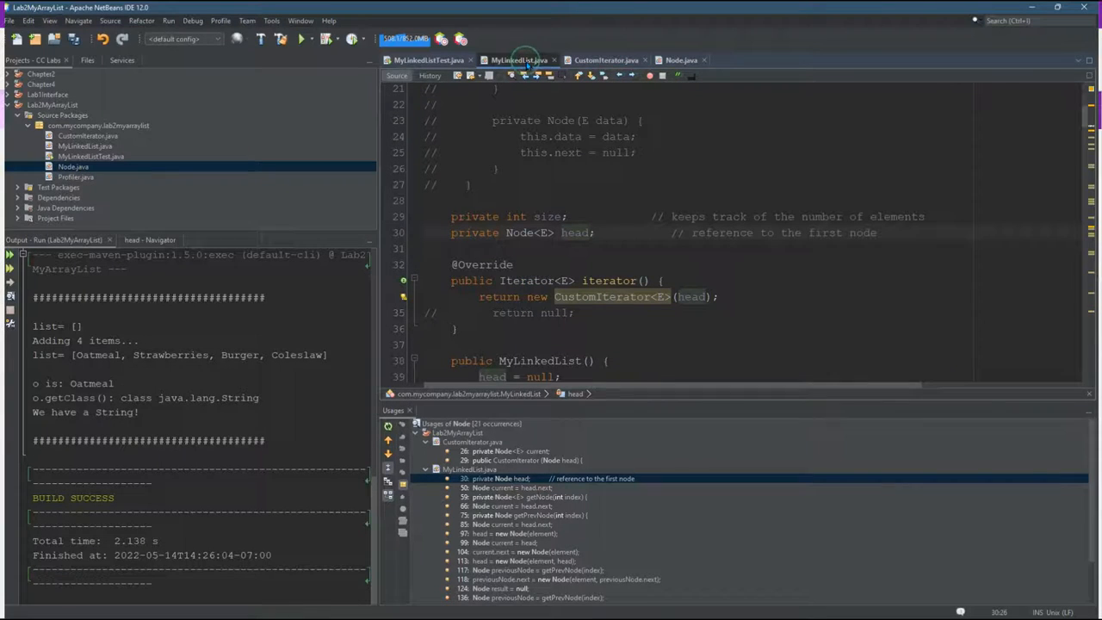
mouse_move(518, 58)
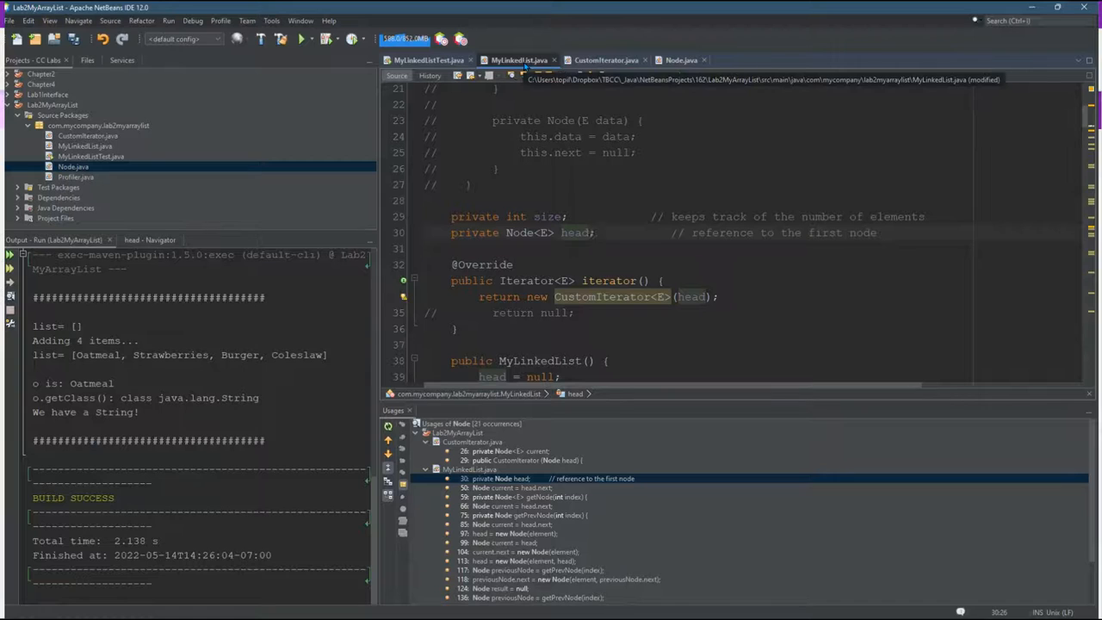
click(594, 232)
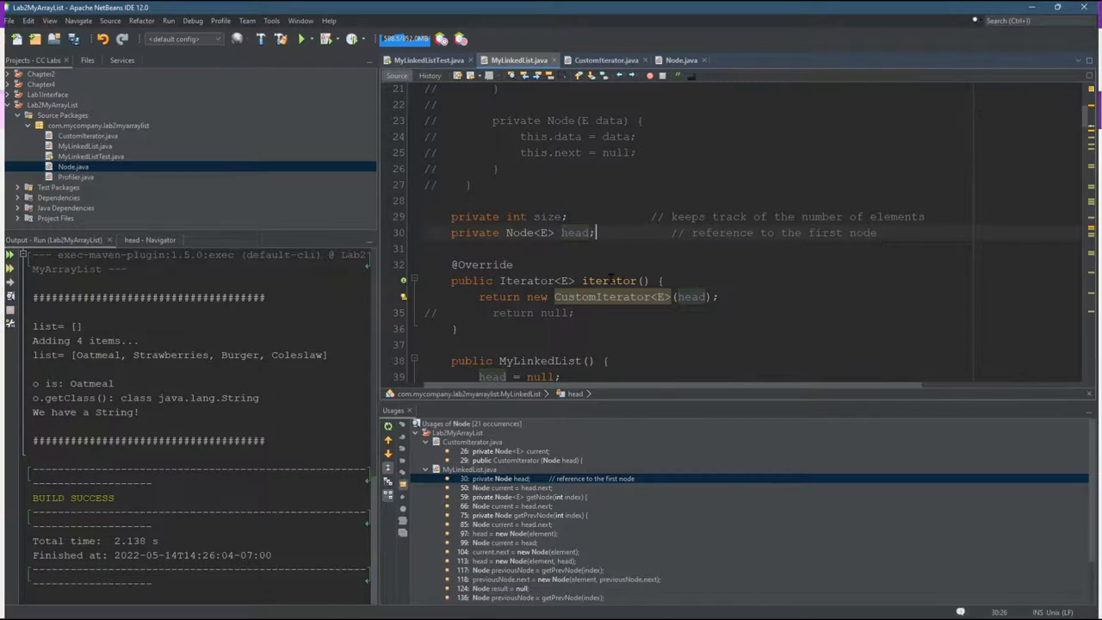
double_click(609, 281)
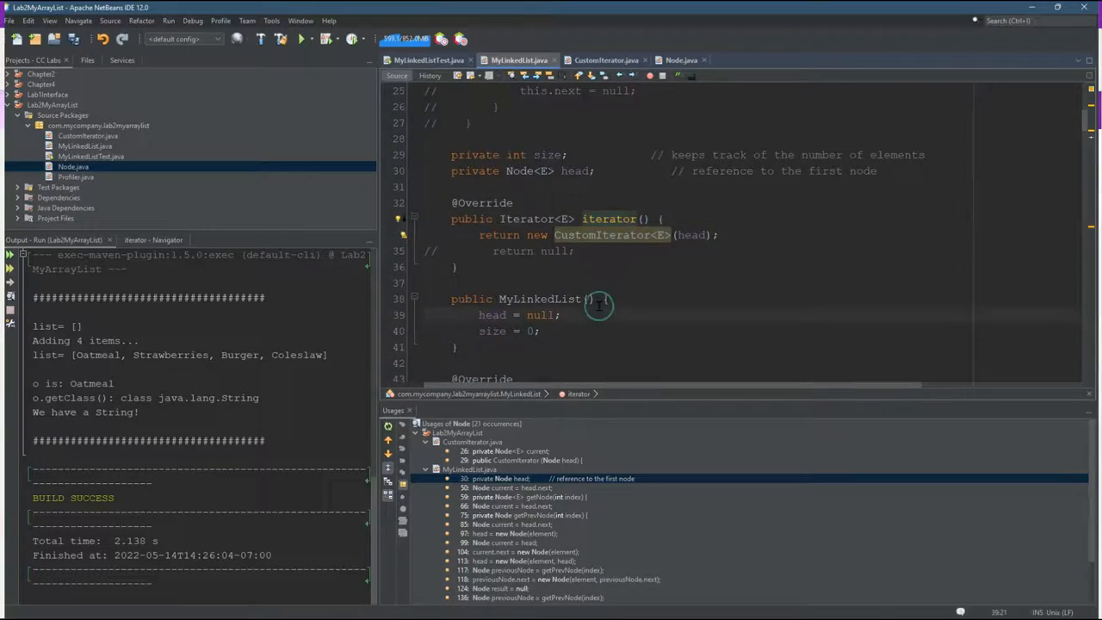
Add current.next=null; below current = current.next; in next() and select that line.
scroll(down, 3)
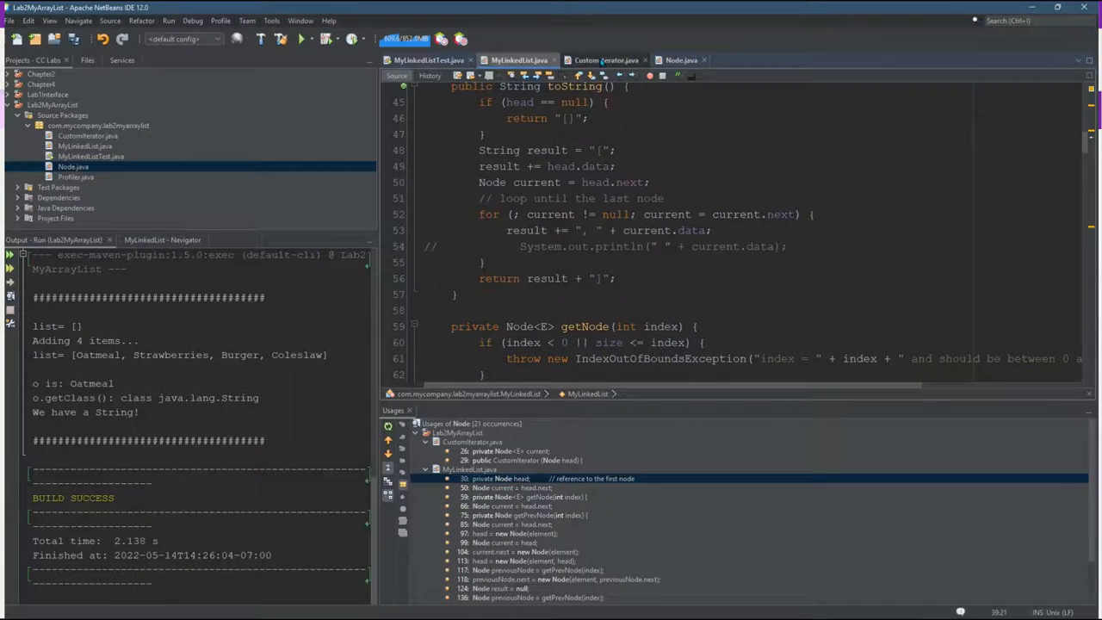
click(606, 60)
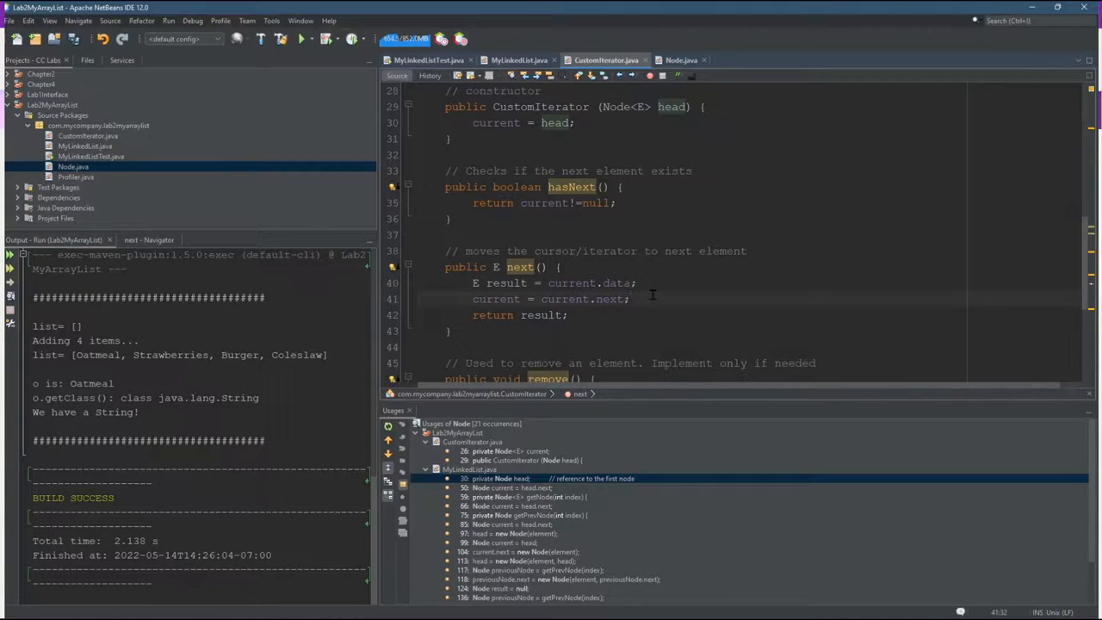
text(current.next=null;)
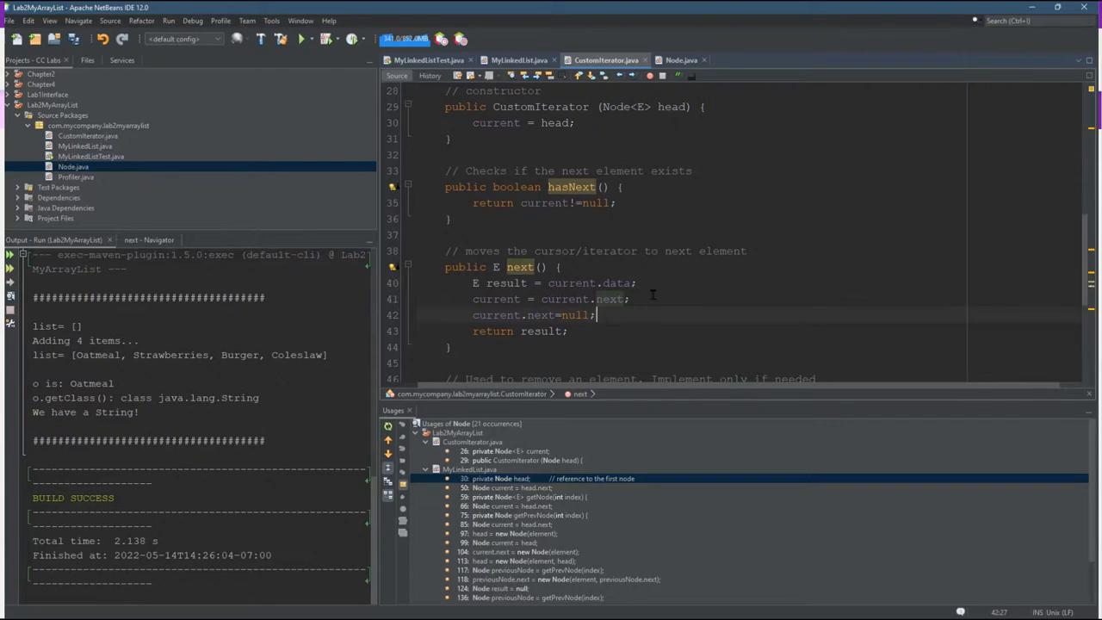
double_click(542, 313)
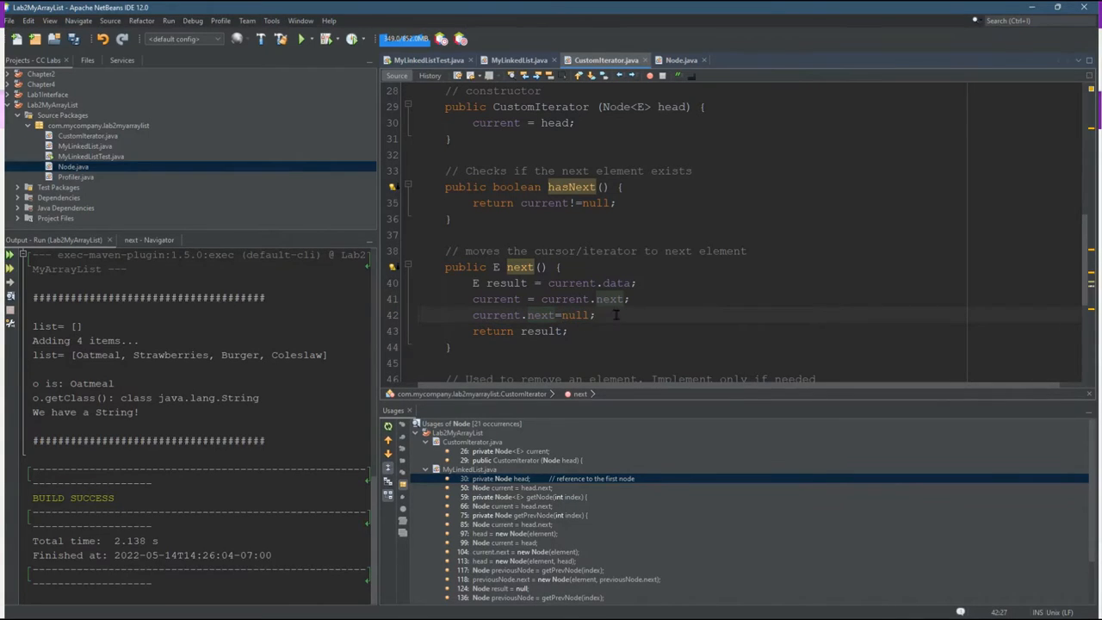
triple_click(532, 313)
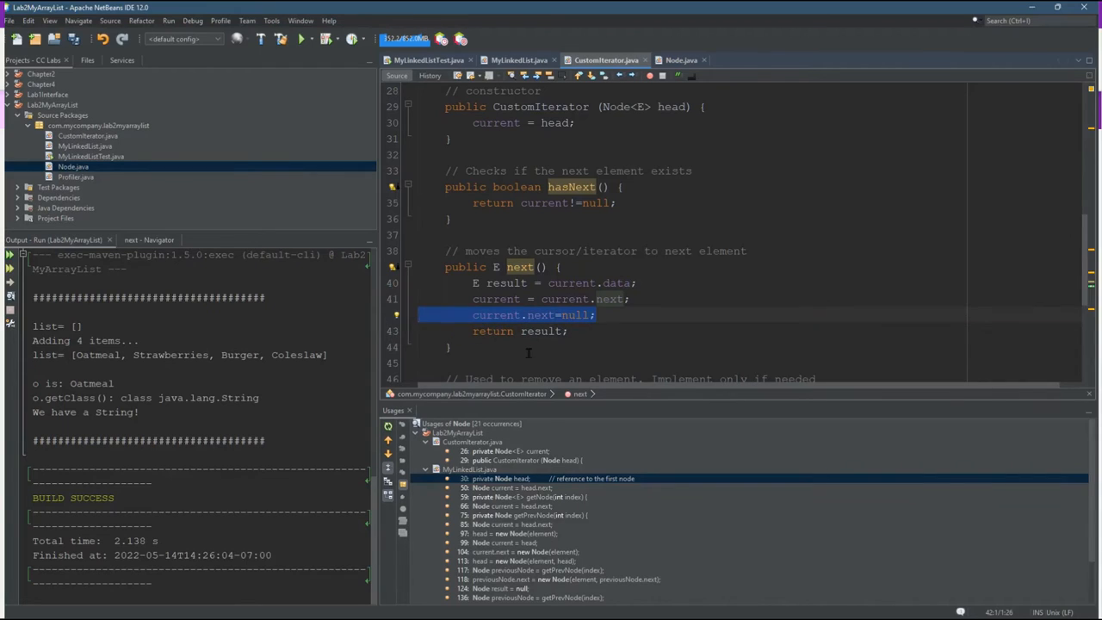